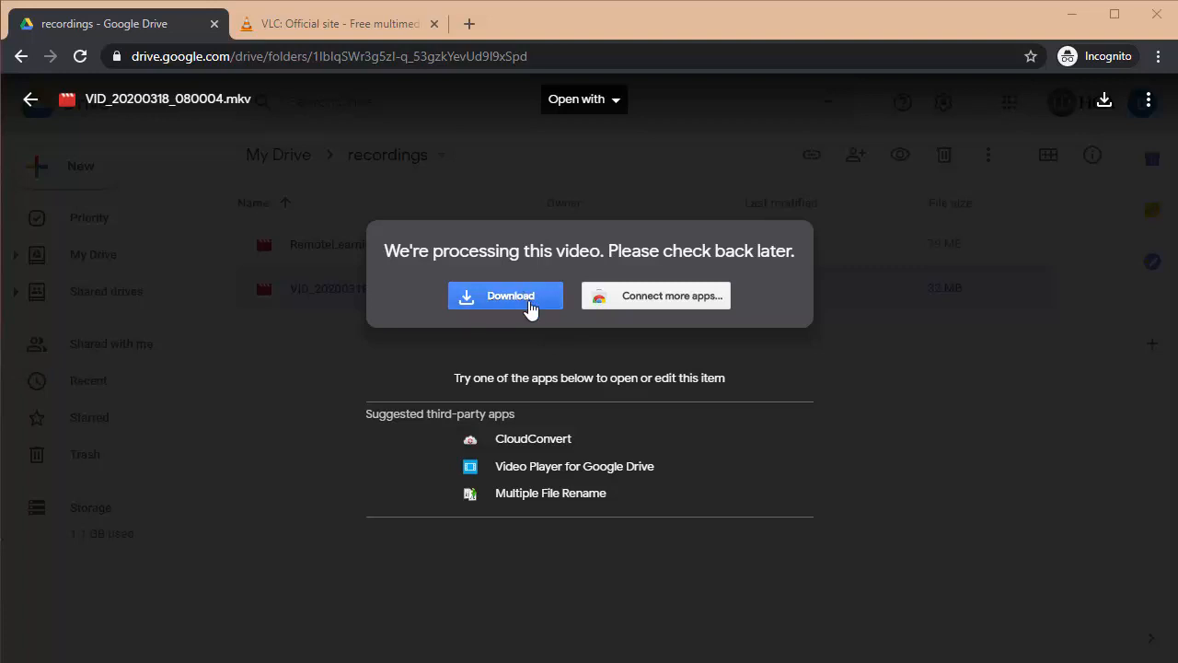
mouse_move(523, 269)
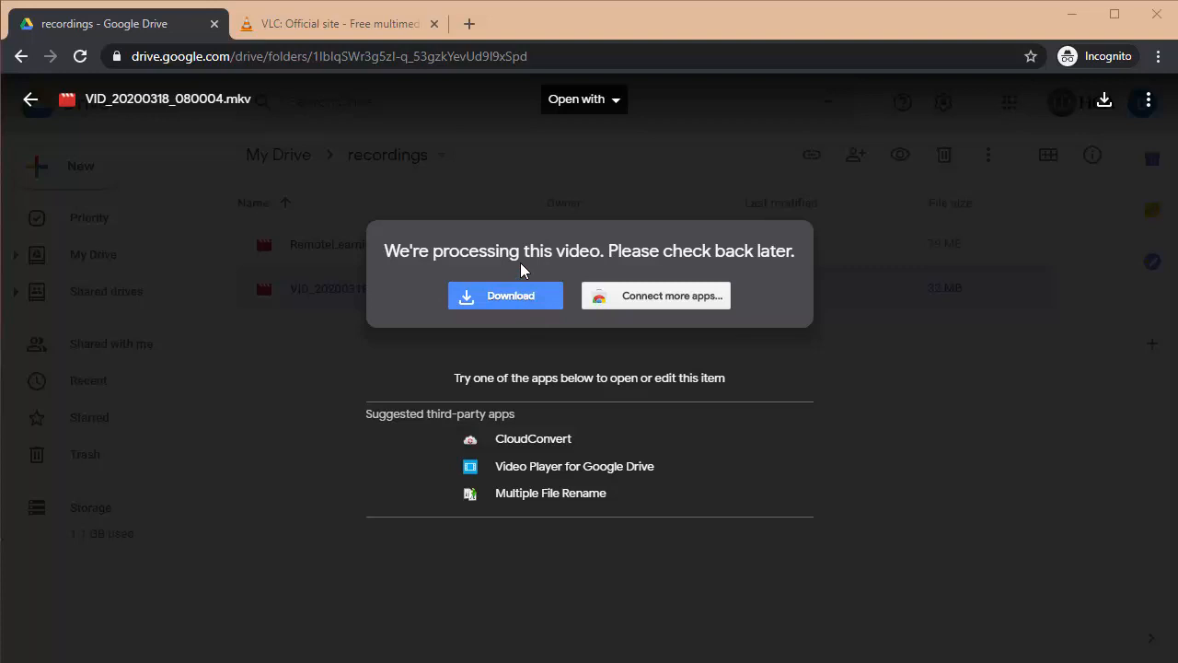
mouse_move(522, 243)
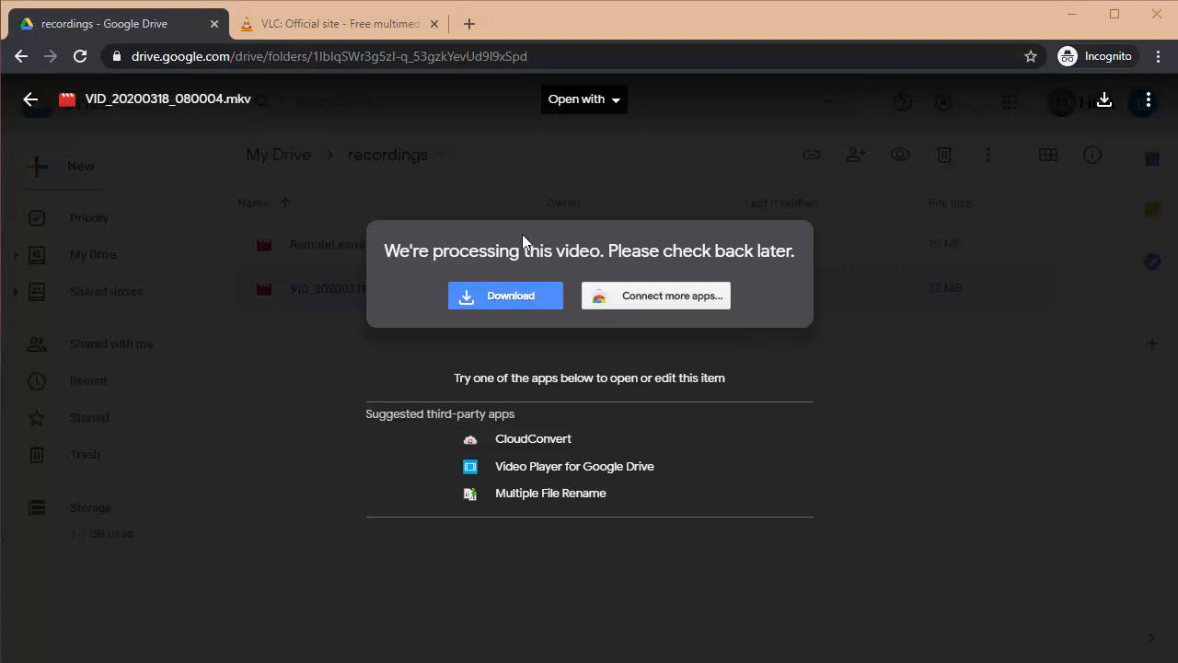
mouse_move(522, 248)
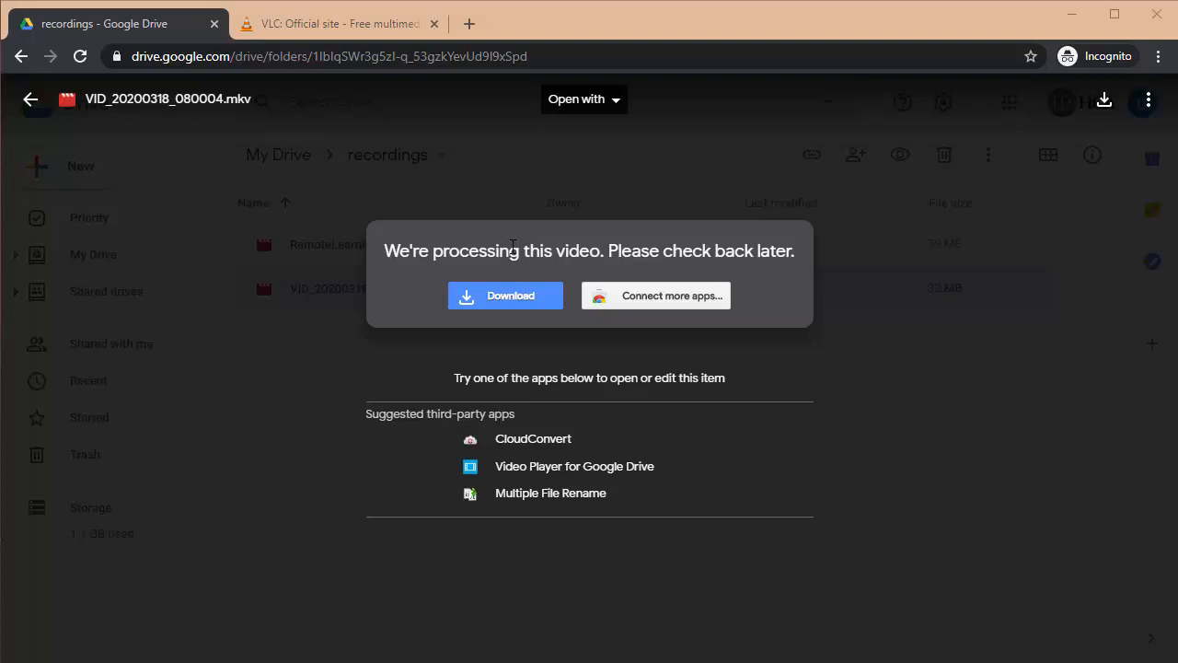
mouse_move(532, 247)
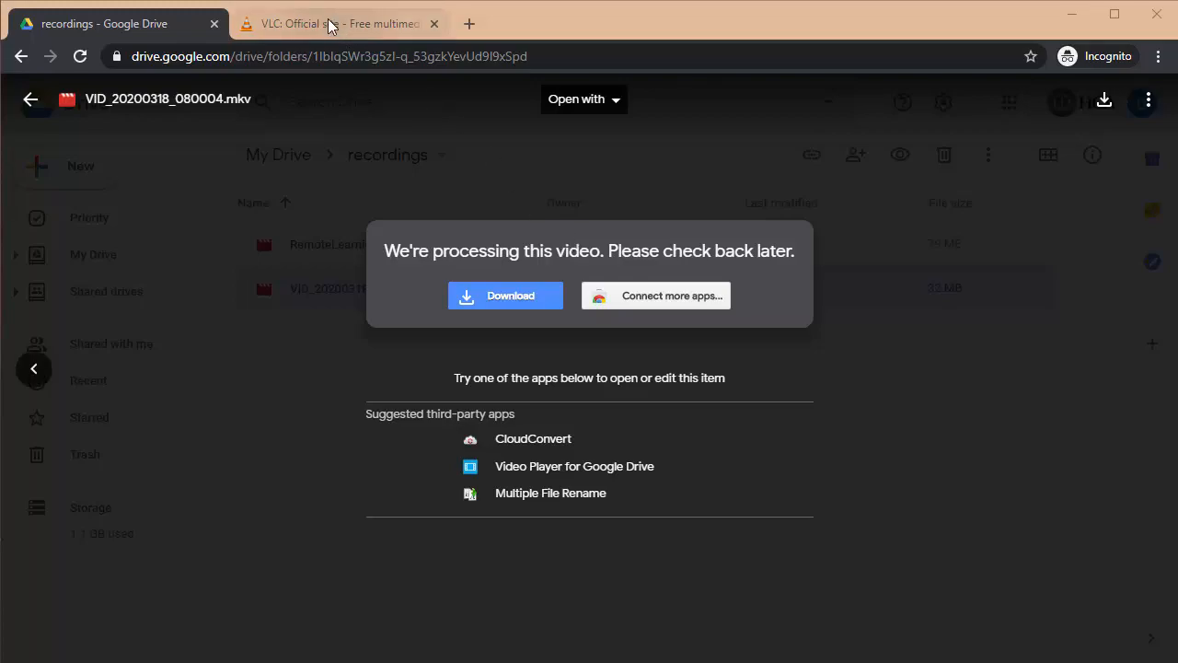
click(339, 22)
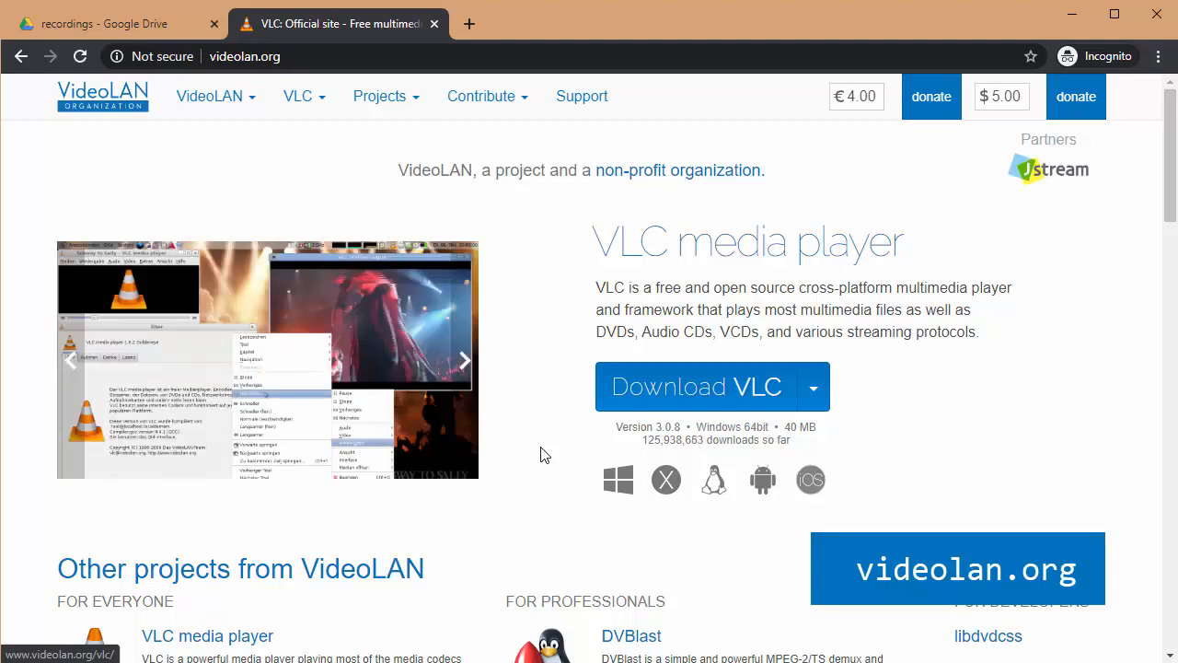
click(464, 359)
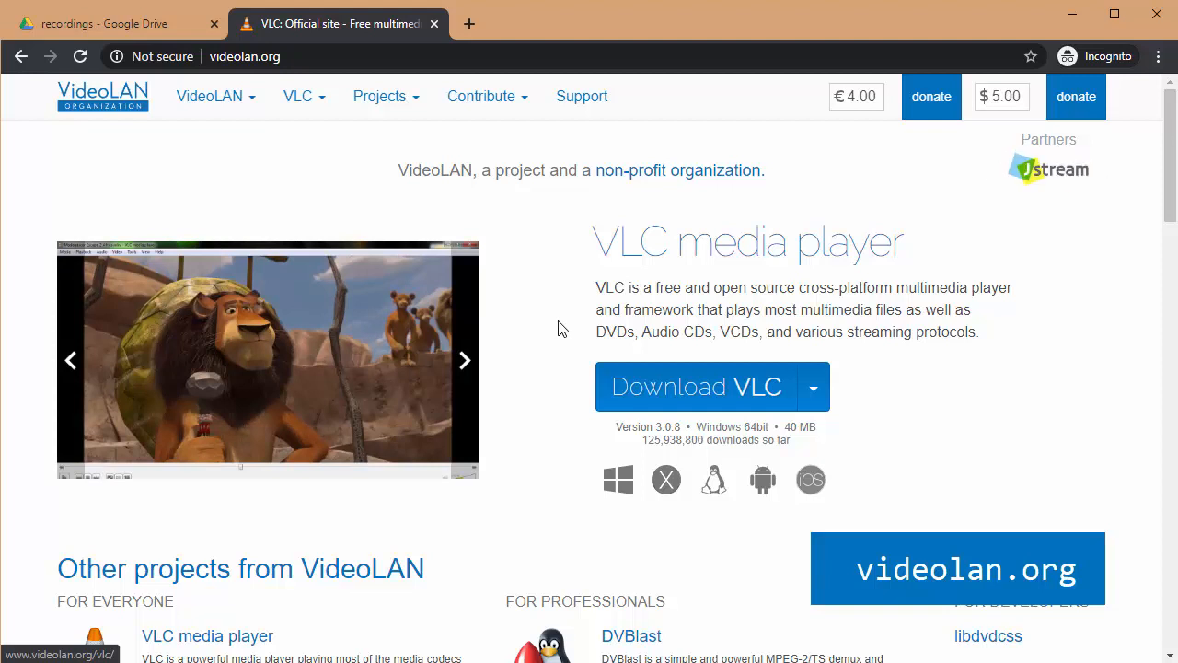
click(464, 359)
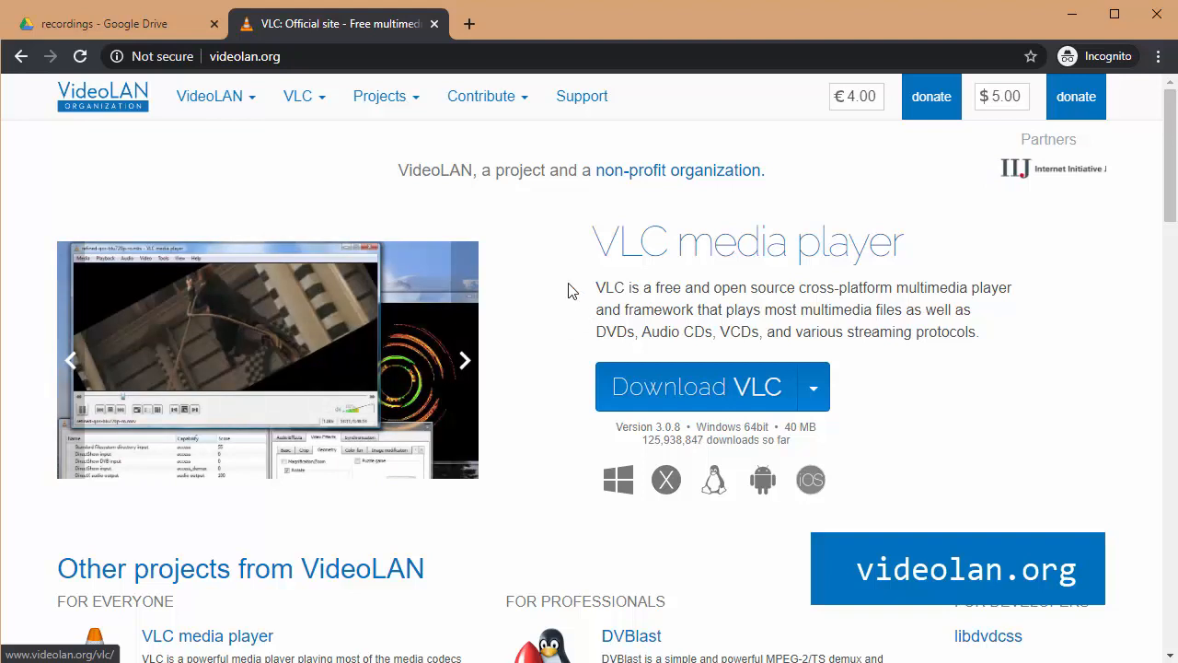
click(111, 22)
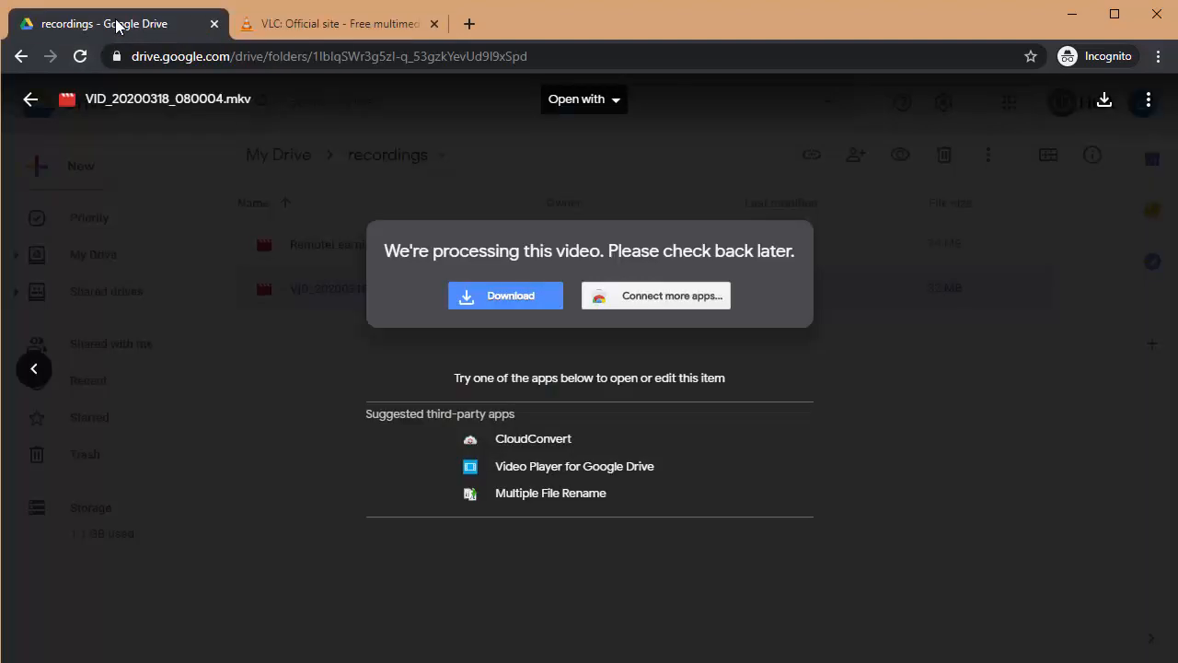
mouse_move(396, 344)
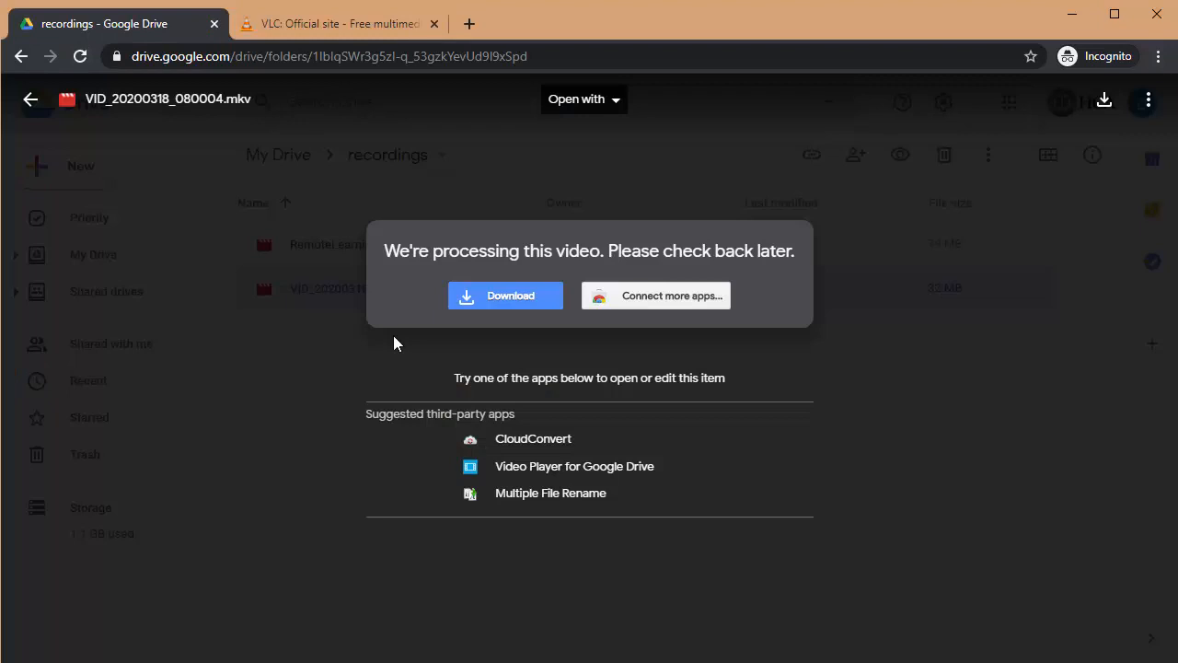